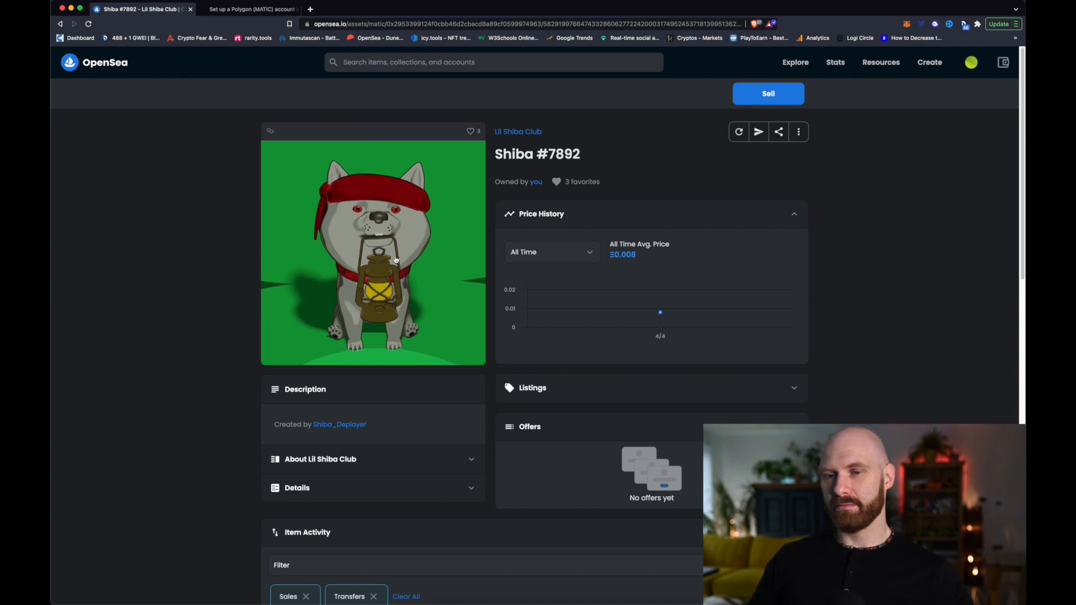
mouse_move(669, 297)
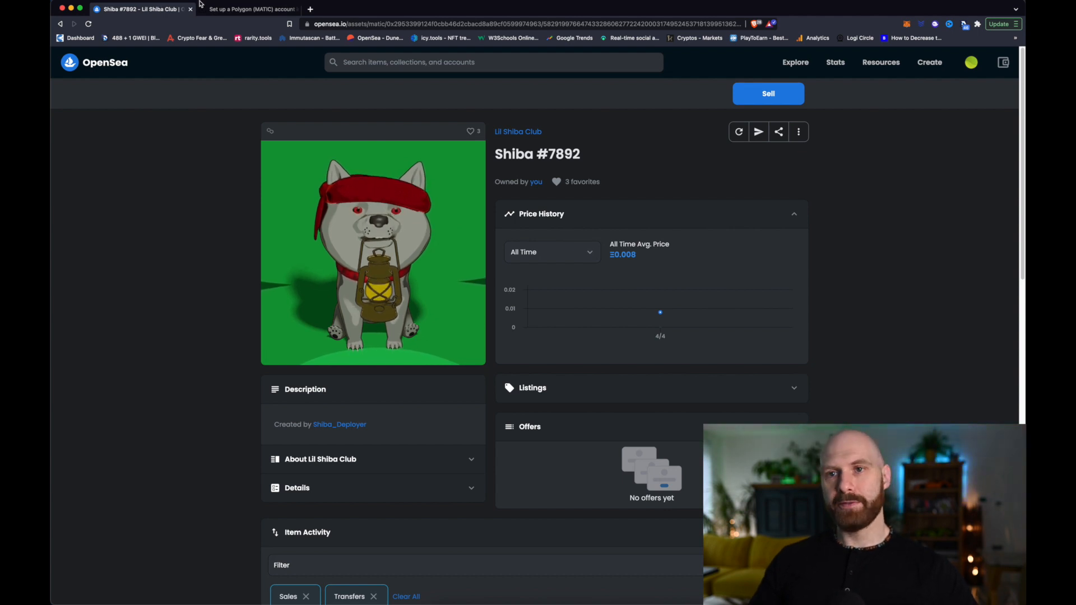
Step: View the Ledger support guide for setting up a Polygon (MATIC) account in Ledger Live
click(246, 9)
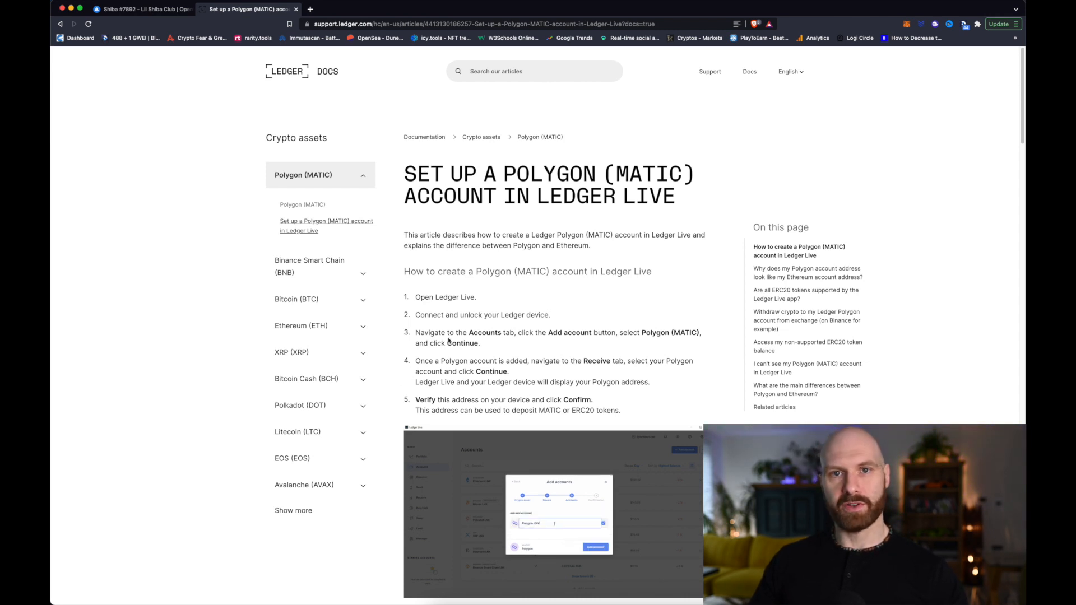
Step: Start a transfer of Shiba #7892 with the Ledger Polygon address as recipient
click(142, 9)
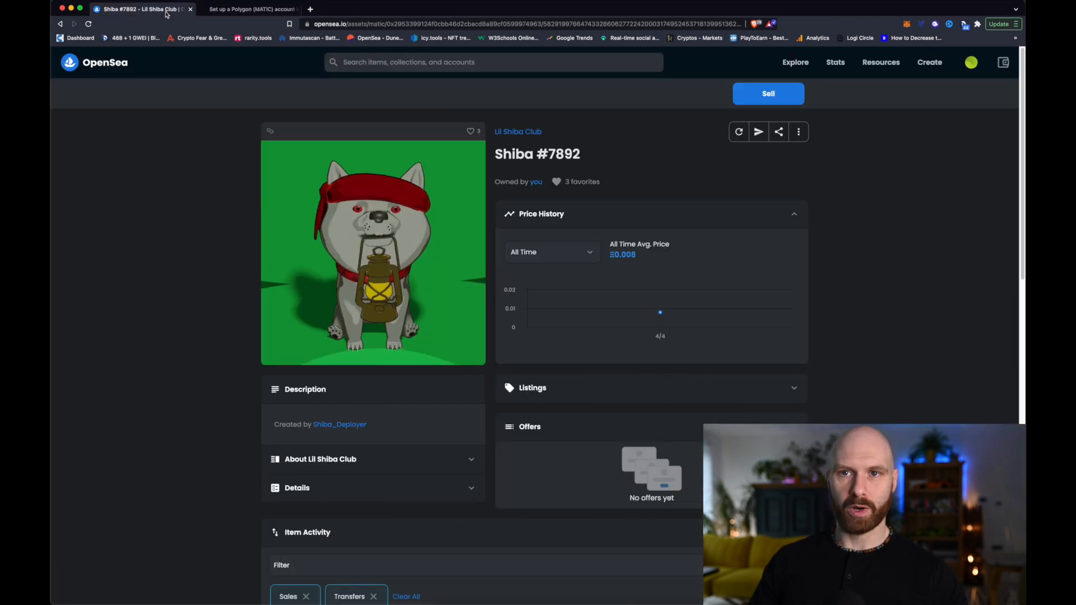
mouse_move(658, 184)
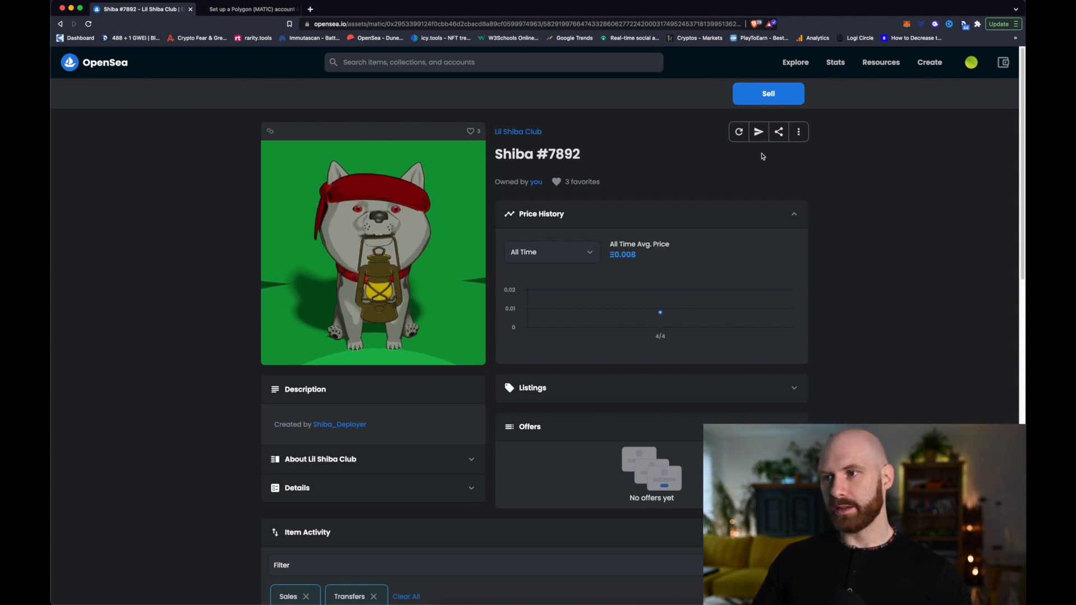
click(759, 132)
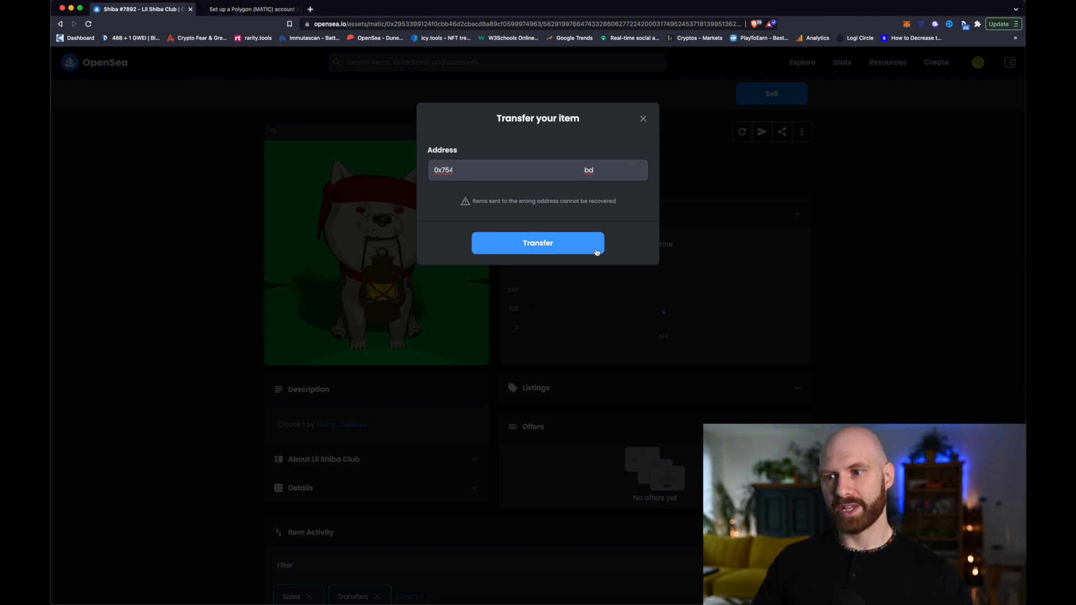
Step: Submit the Shiba #7892 transfer and sign the MetaMask request so it starts processing
click(537, 242)
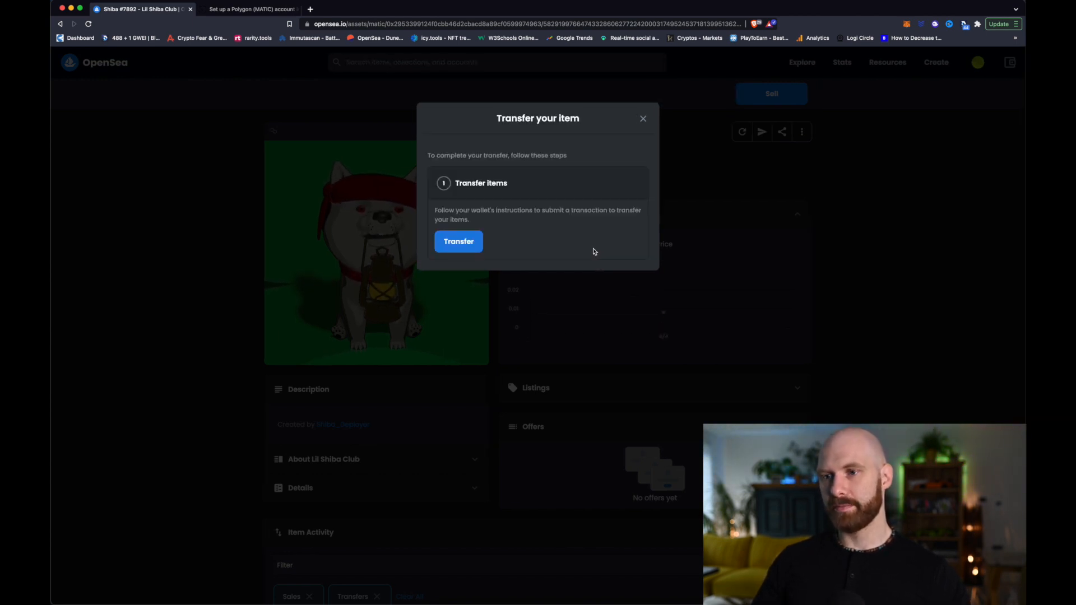
click(458, 242)
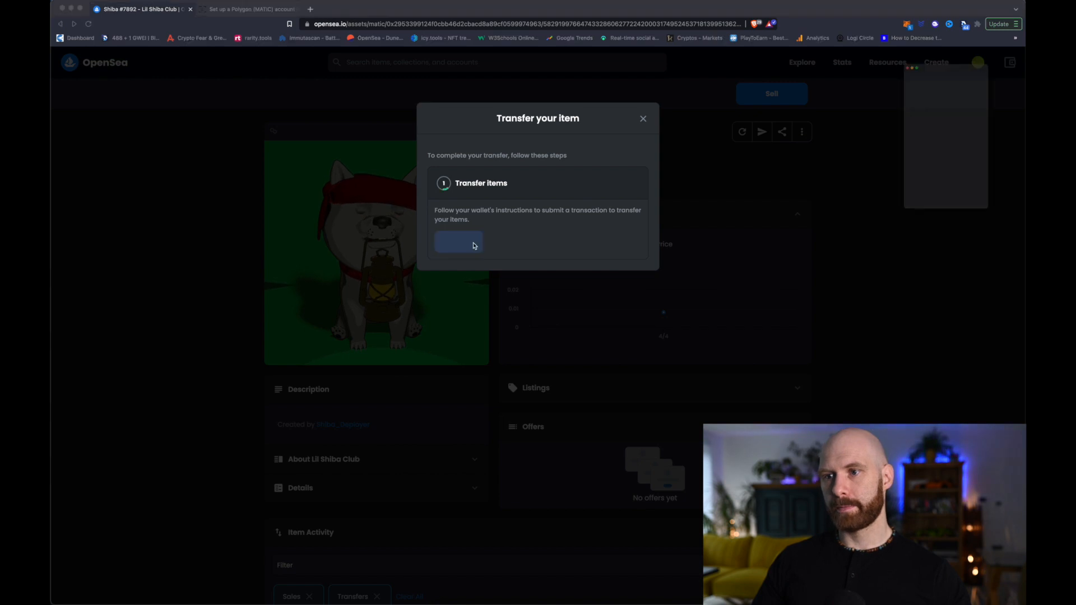
click(457, 242)
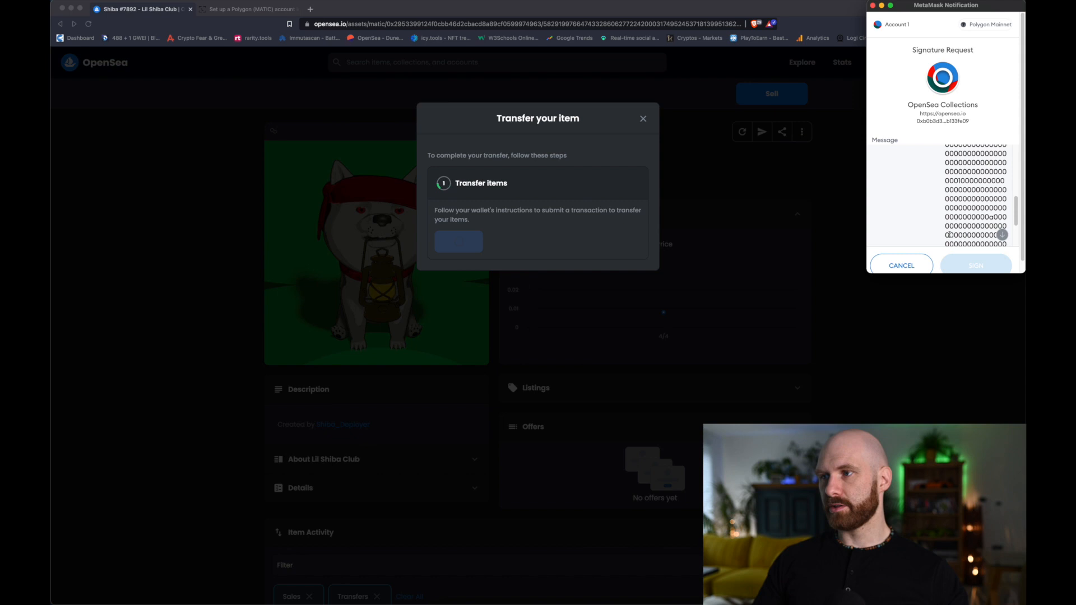
click(976, 266)
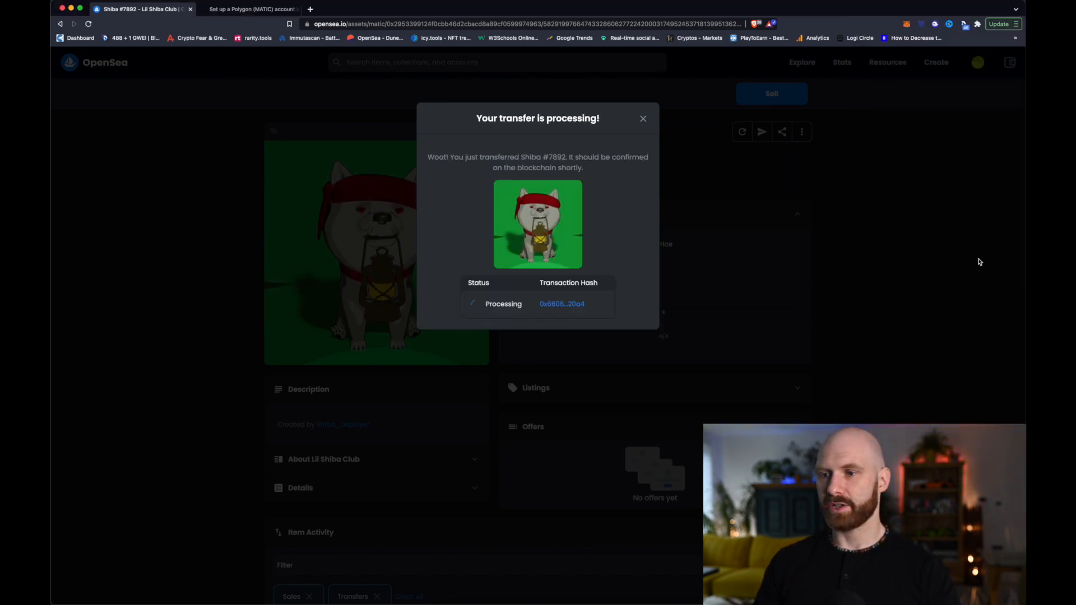
Step: Dismiss the processing notice to return to the Shiba #7892 item details
click(642, 118)
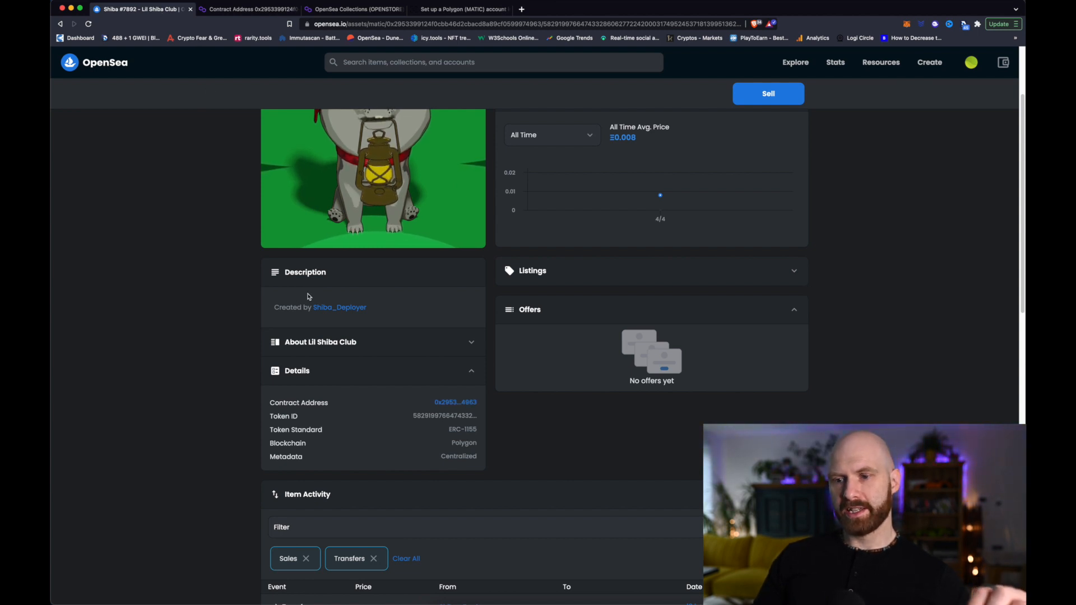
mouse_move(507, 397)
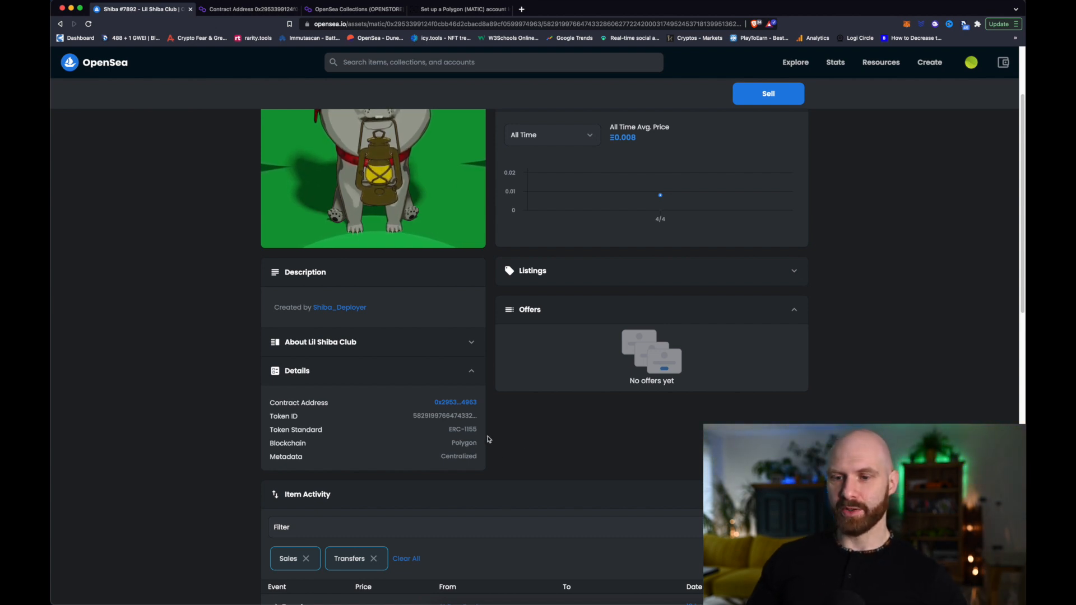
mouse_move(472, 441)
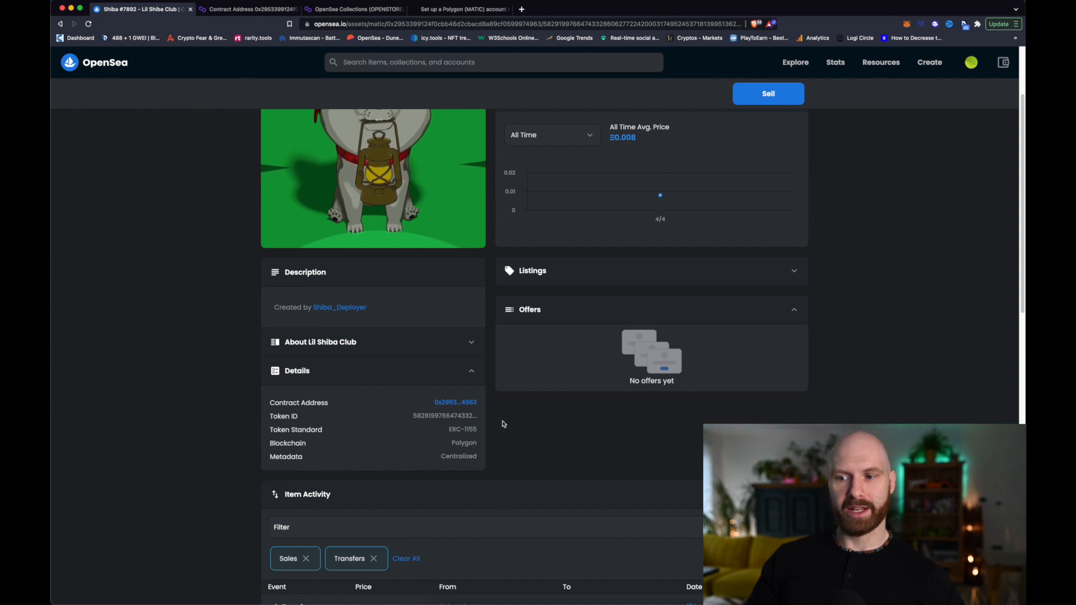
mouse_move(389, 296)
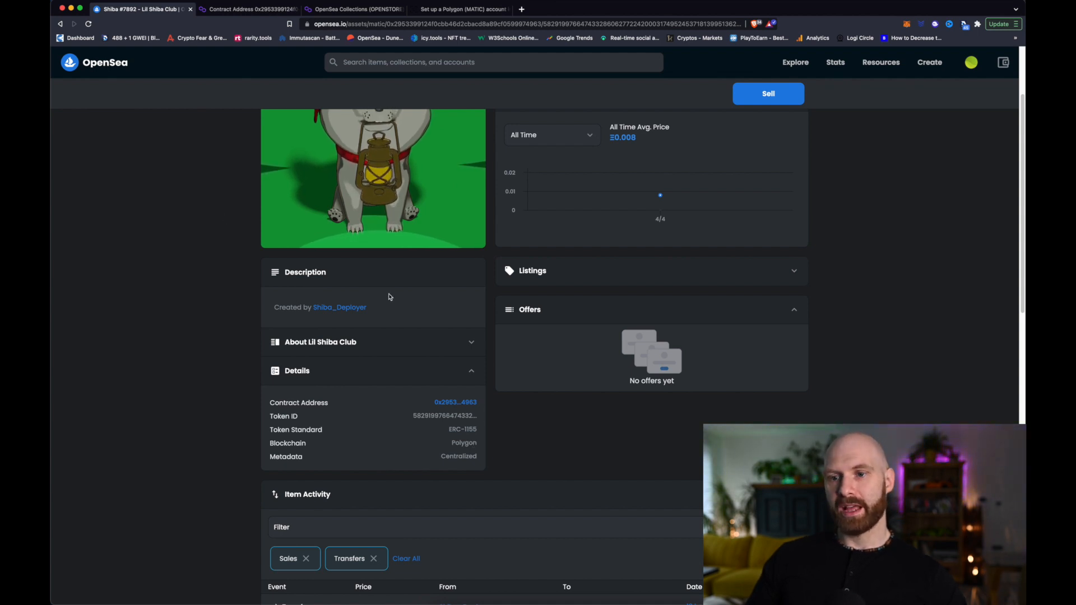
mouse_move(484, 427)
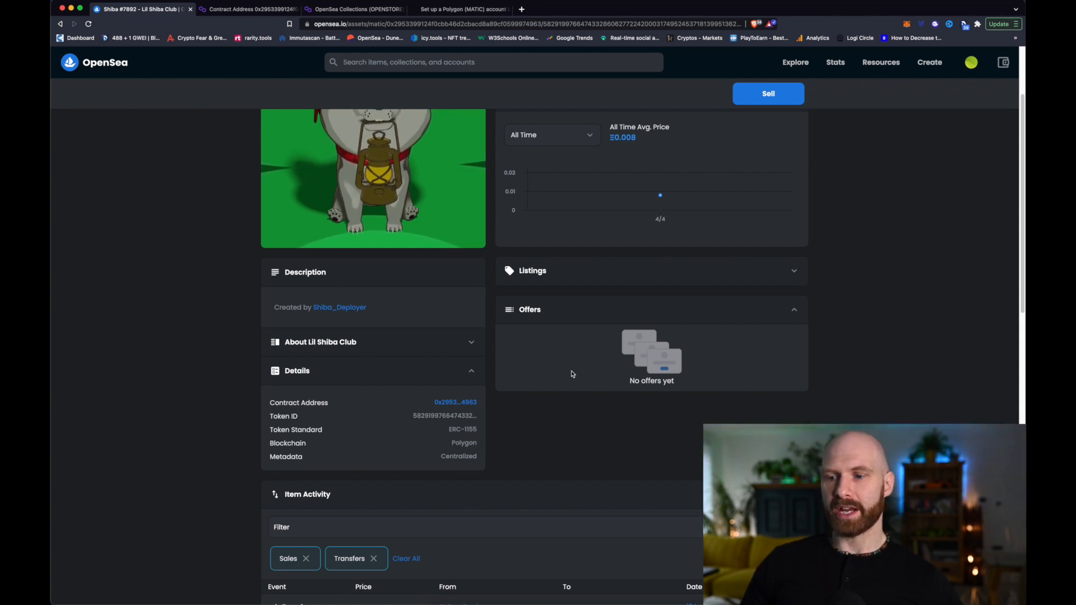
Step: Check Polygonscan's OpenSea Collections transfers showing one token received by the Ledger address
click(355, 9)
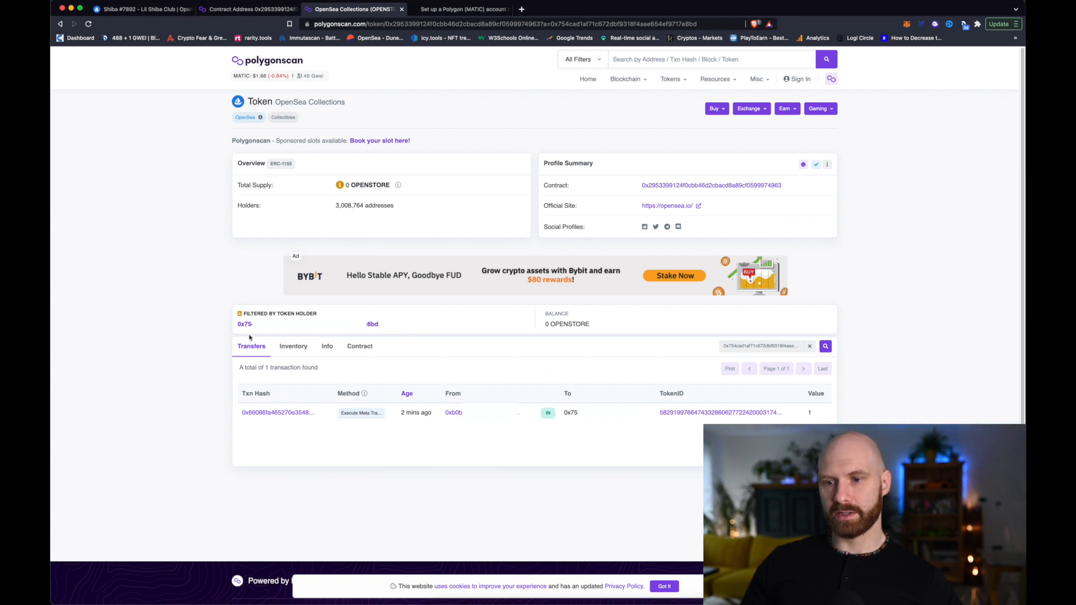
mouse_move(410, 341)
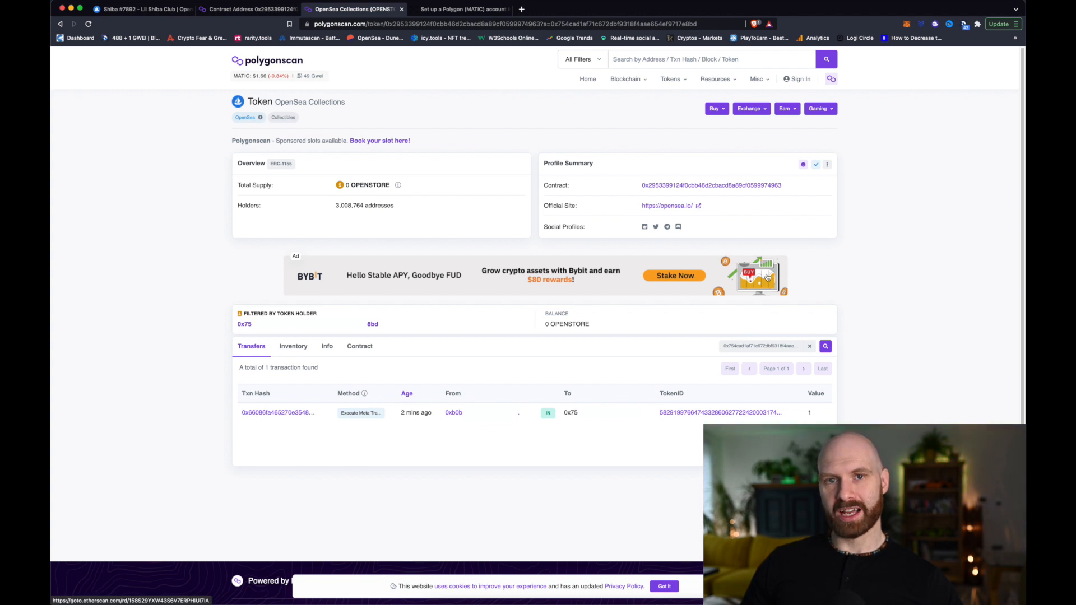
mouse_move(406, 134)
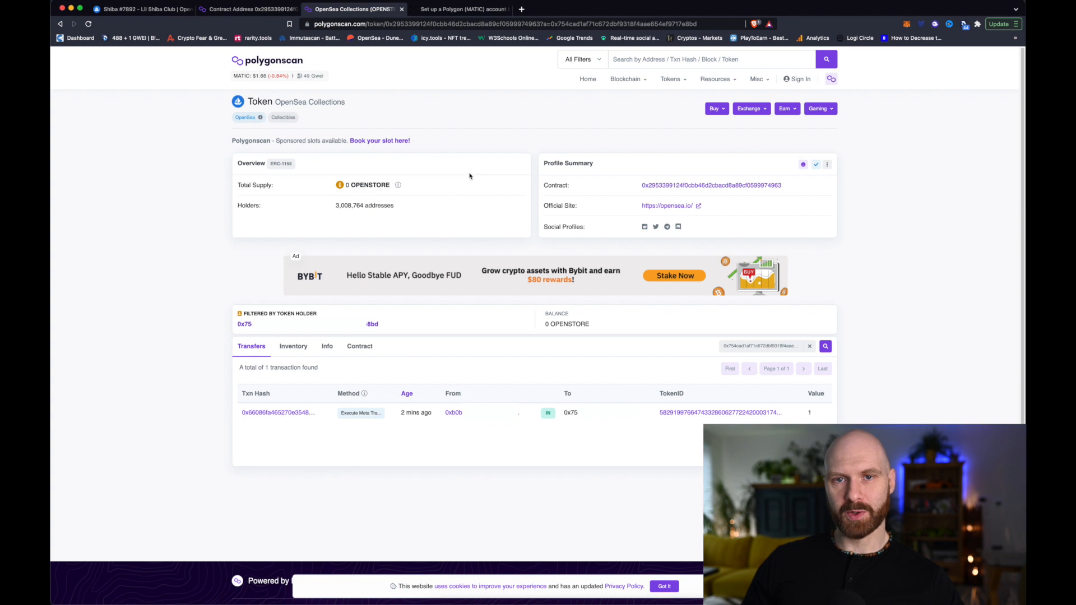
mouse_move(507, 381)
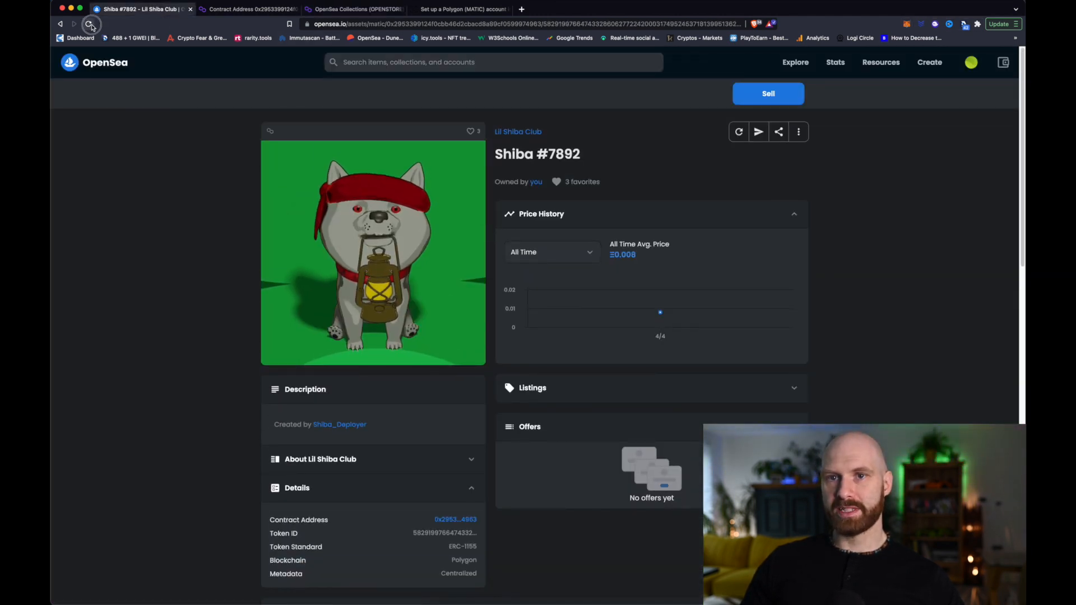
Step: Verify Shiba #7892 appears in the Ledger account's collected items and reopen its page
click(971, 63)
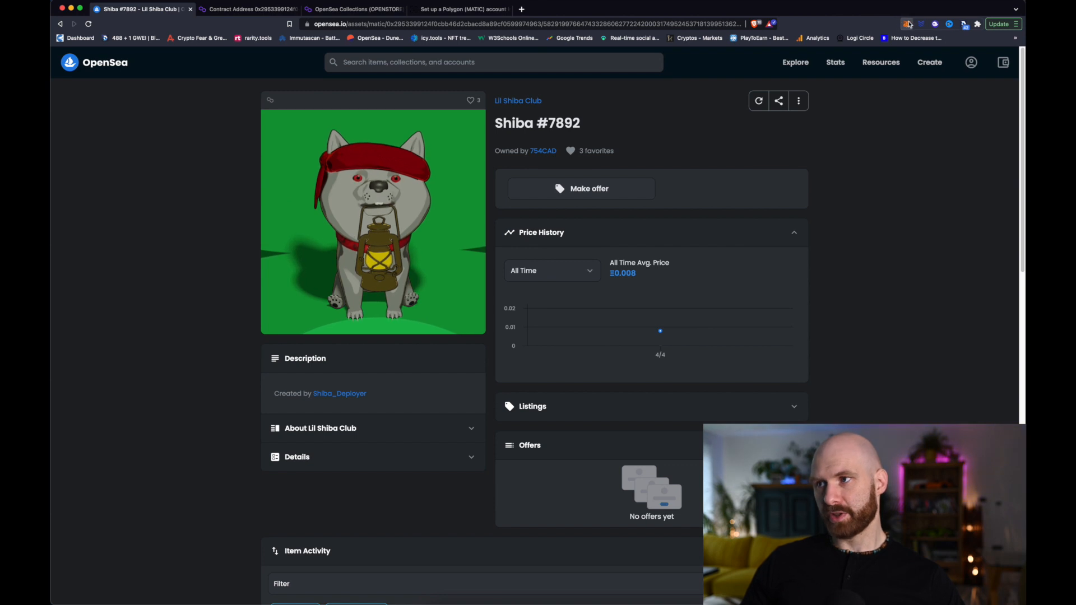
click(907, 24)
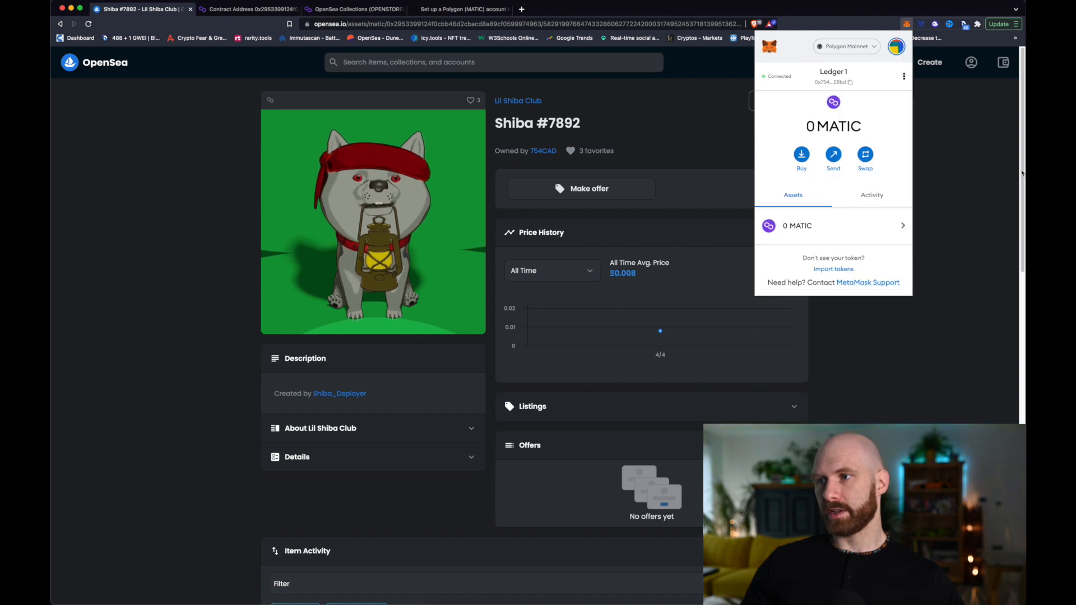
click(971, 63)
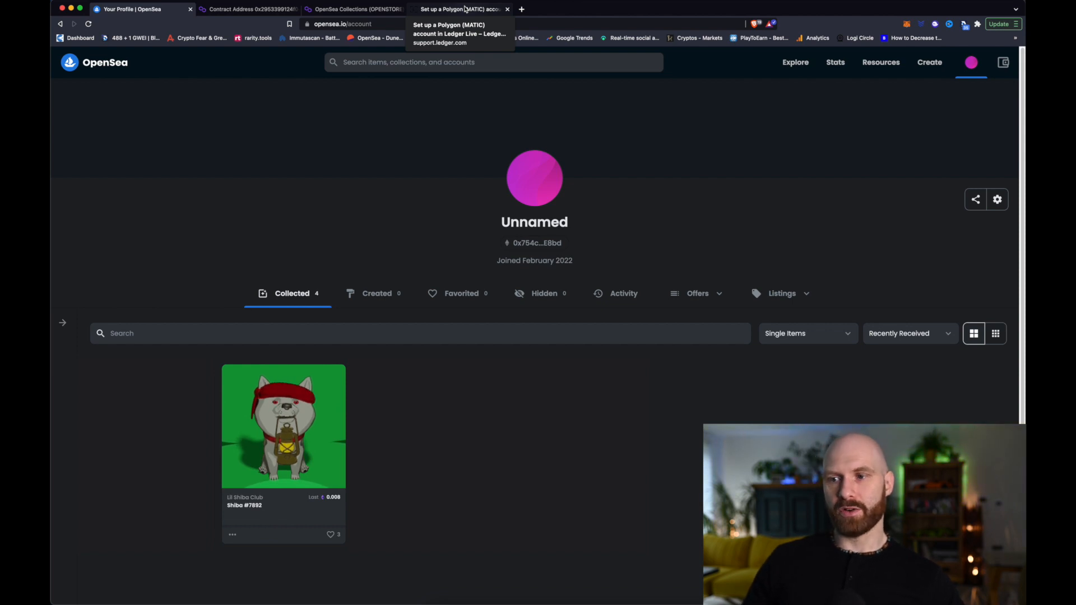
click(282, 426)
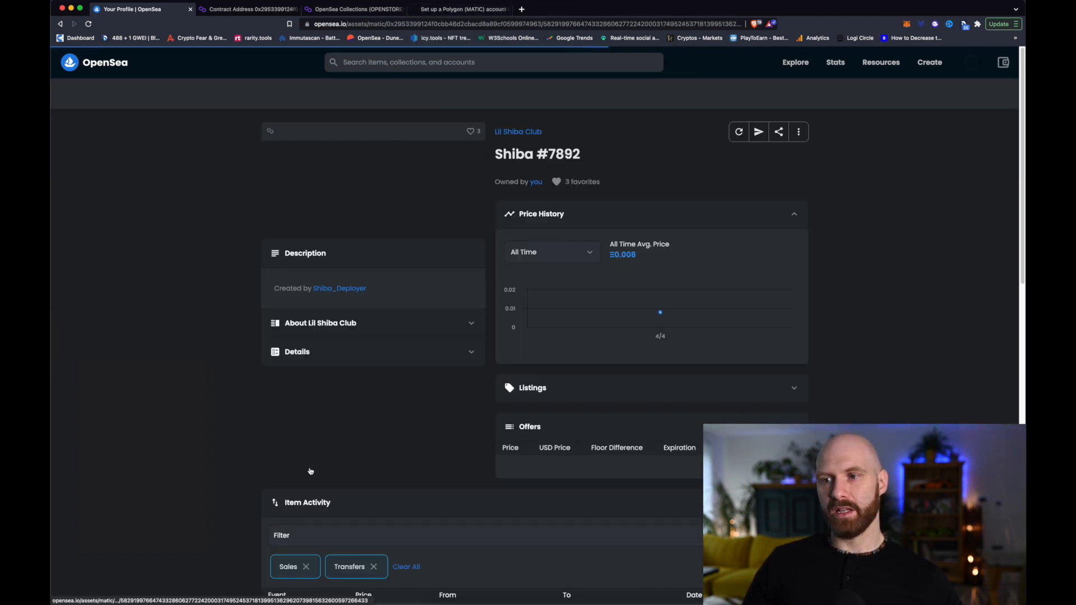